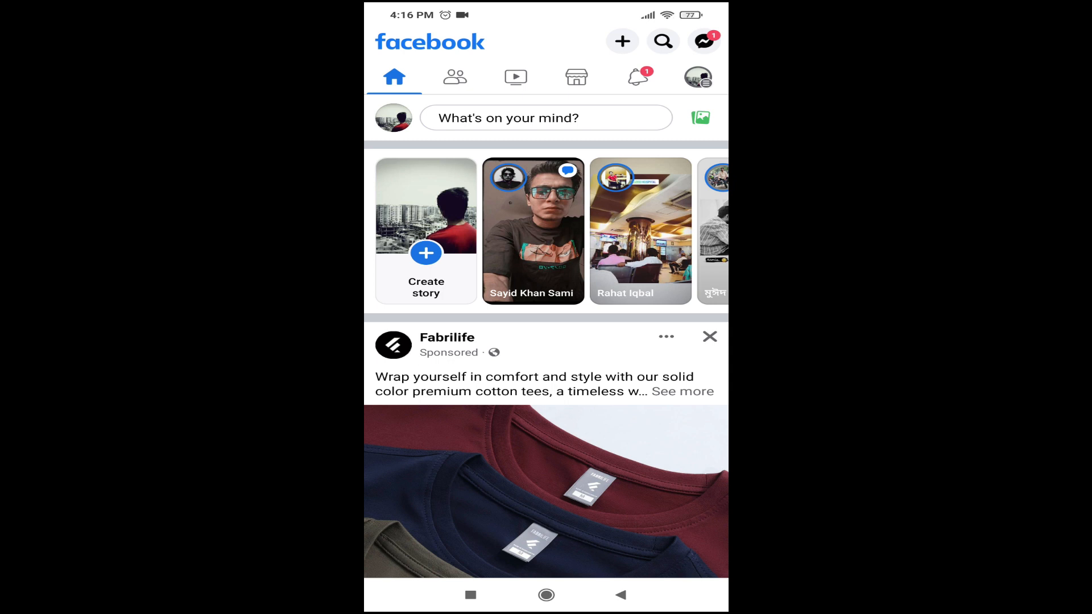
{"action": "left_click", "coordinate": [696, 78]}
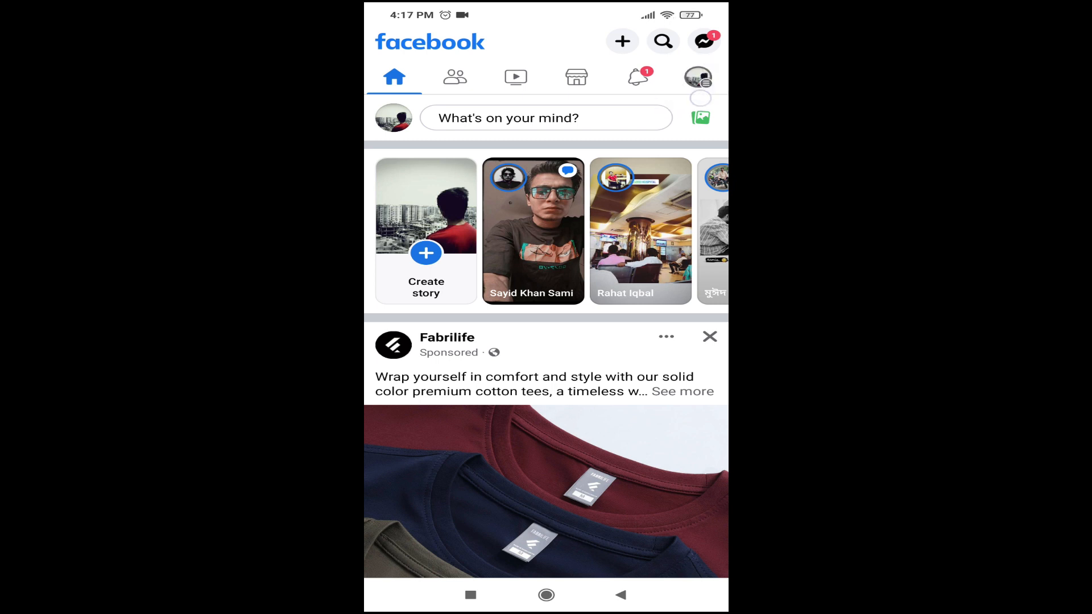
{"action": "left_click", "coordinate": [698, 77]}
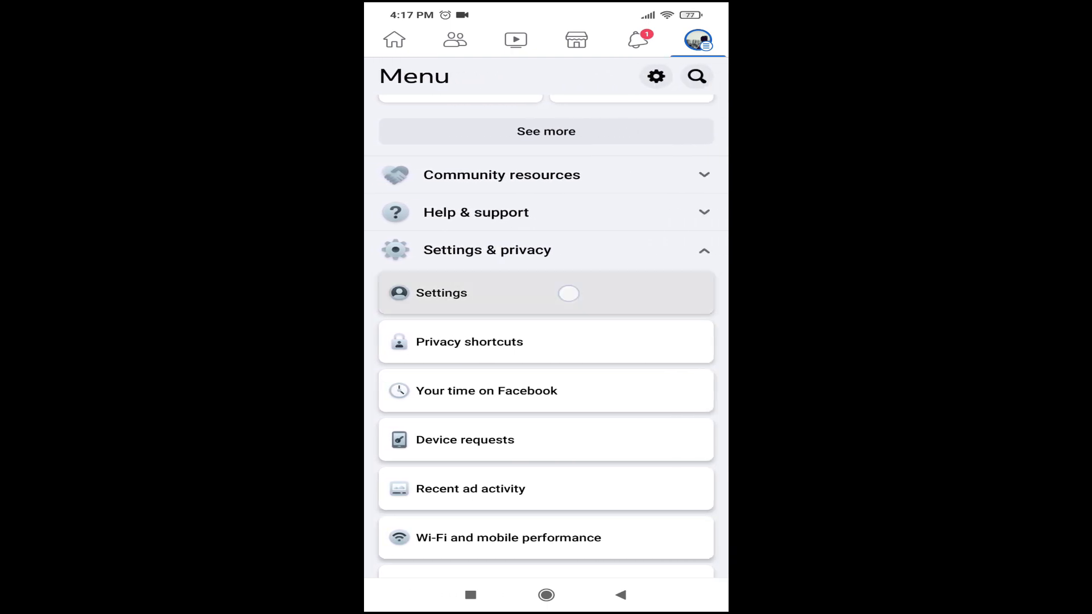
{"action": "left_click", "coordinate": [440, 293]}
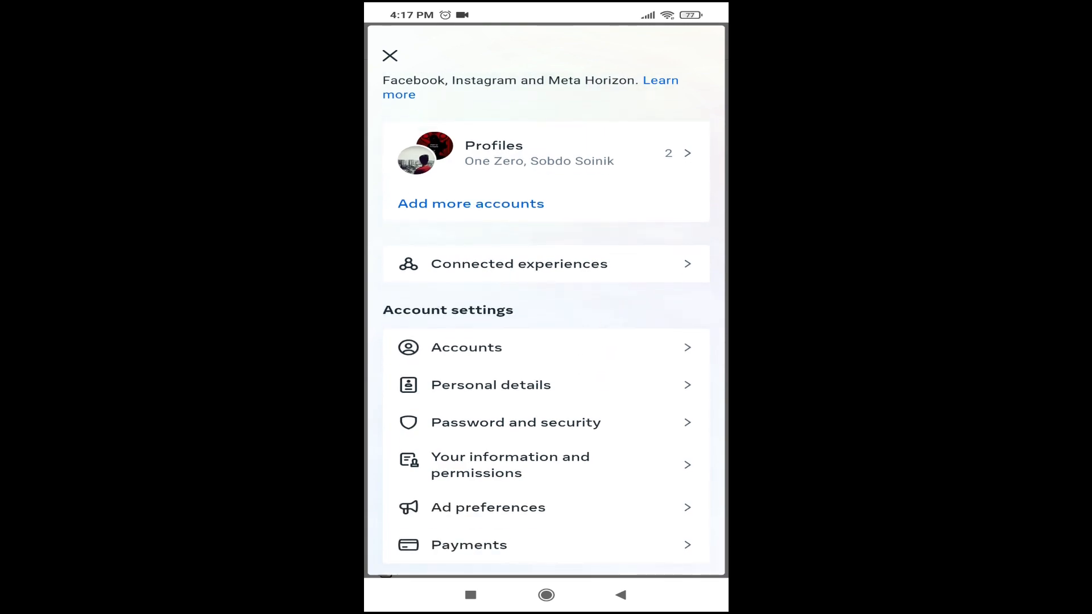
- Go from Personal details through Account ownership and control to Deactivation or deletion
{"action": "left_click", "coordinate": [491, 385]}
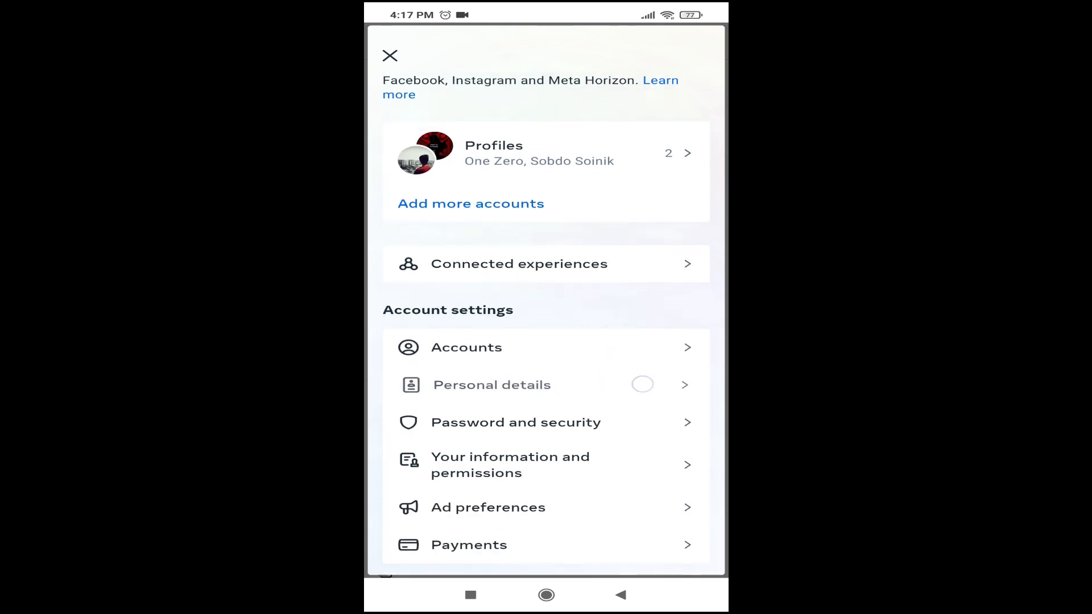
{"action": "left_click", "coordinate": [492, 384]}
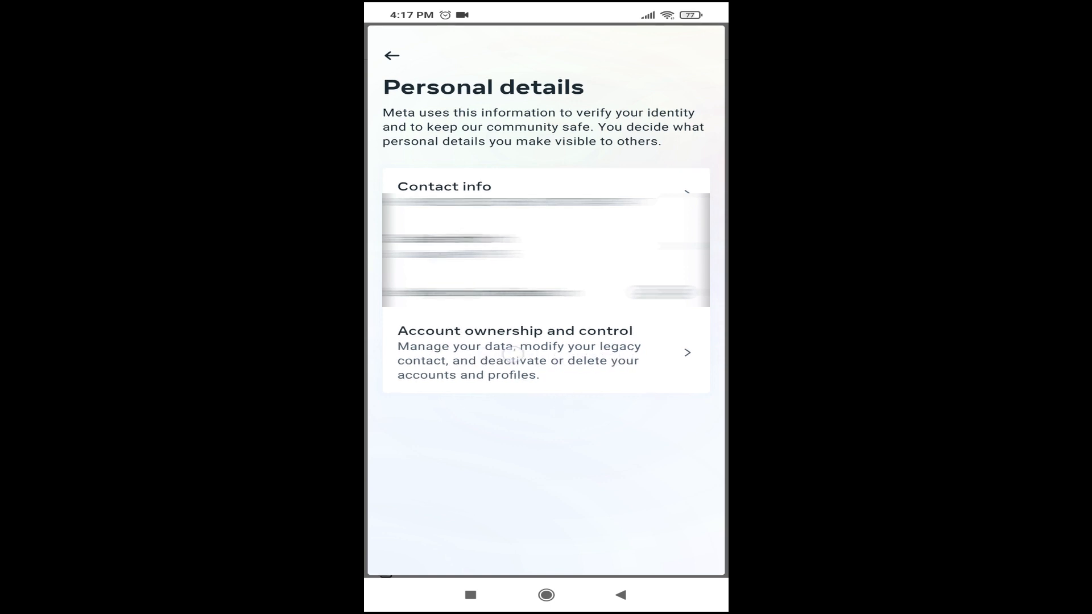
{"action": "left_click", "coordinate": [545, 352]}
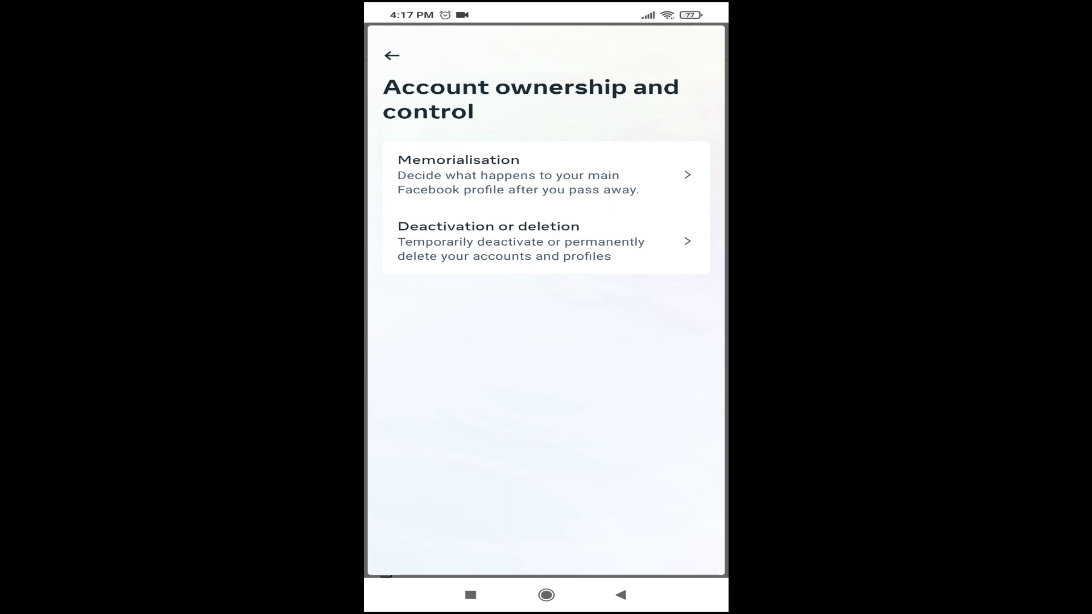
{"action": "left_click", "coordinate": [521, 240]}
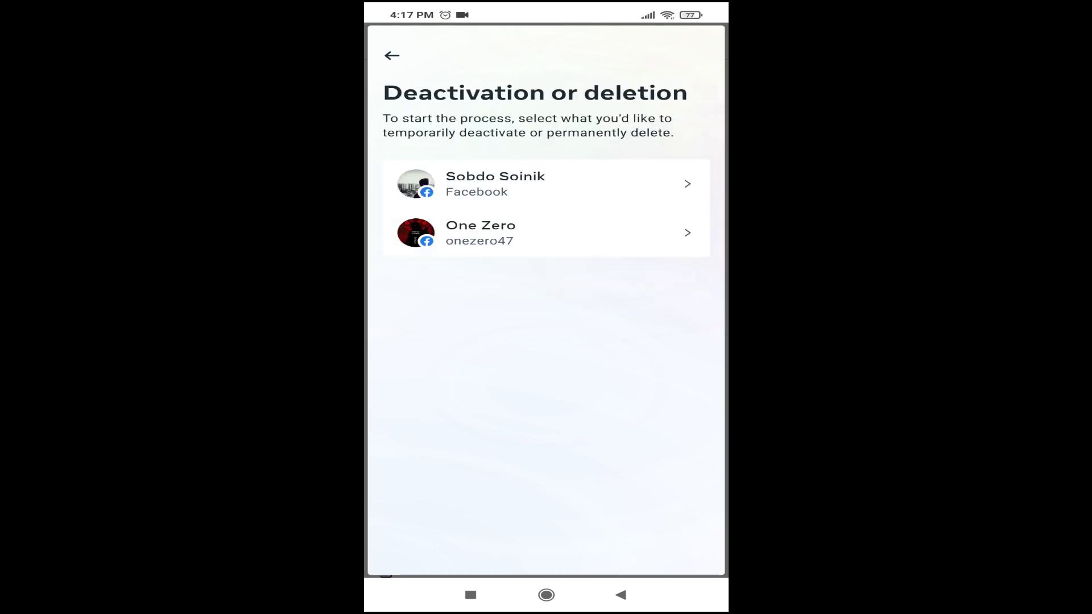
- Select the main profile, choose Delete account, and accept losing its pages and profiles
{"action": "left_click", "coordinate": [546, 184]}
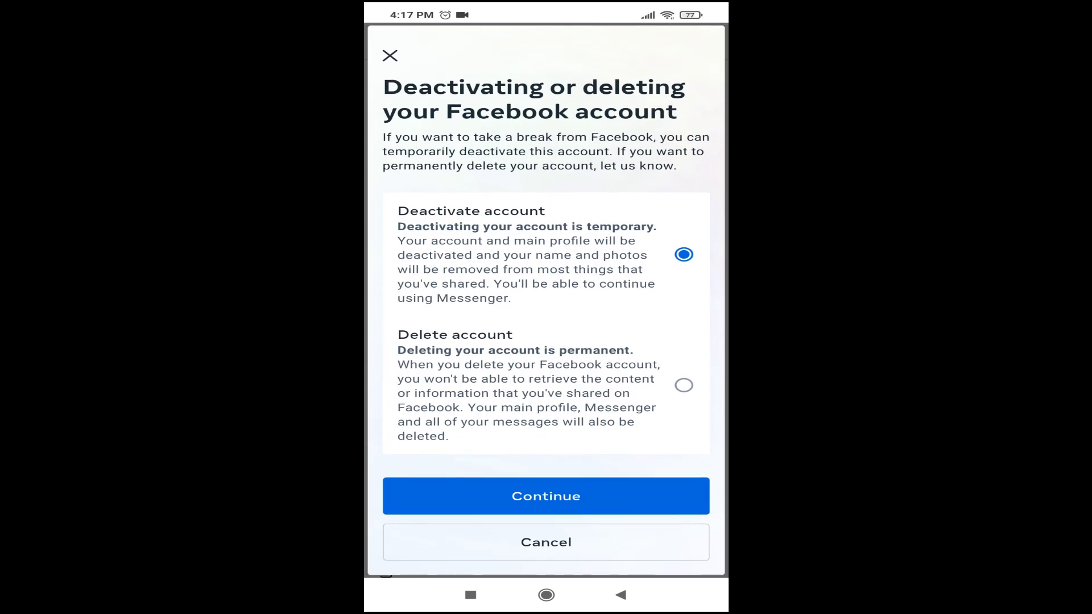
{"action": "left_click", "coordinate": [683, 385]}
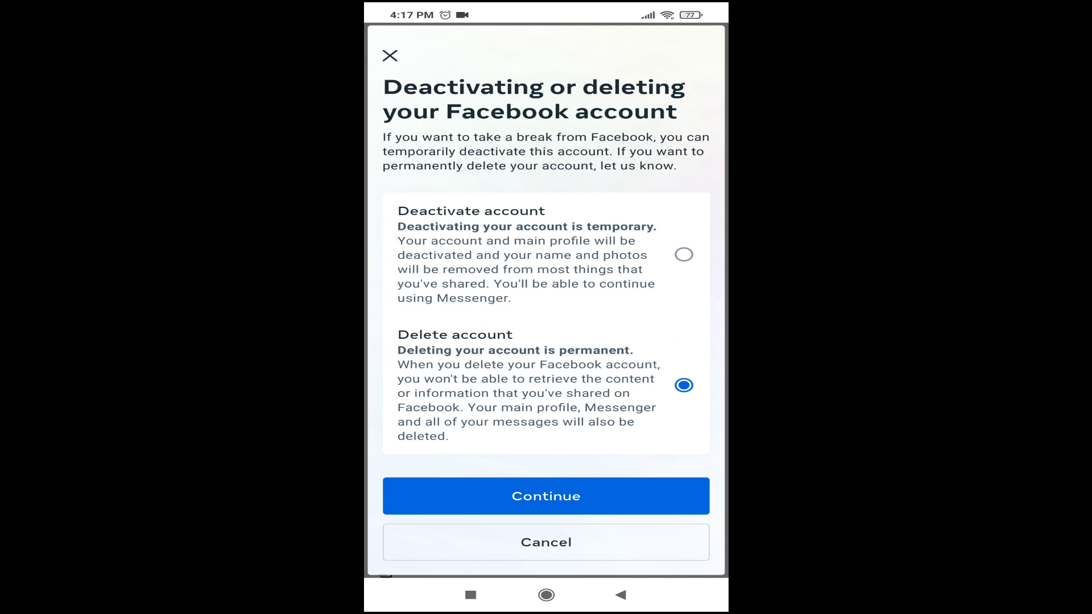
{"action": "left_click", "coordinate": [546, 496]}
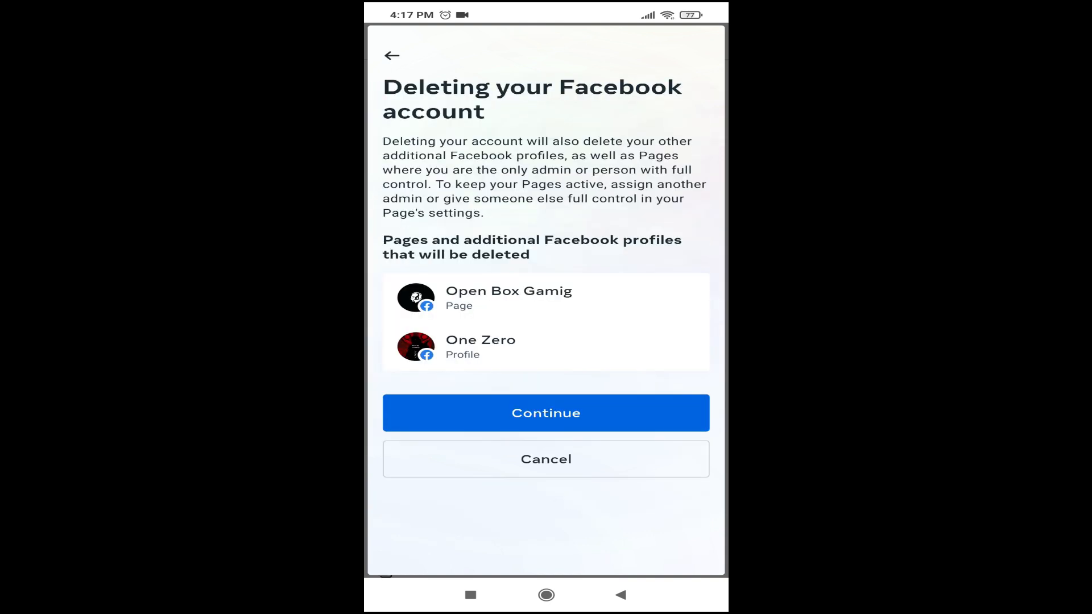
{"action": "left_click", "coordinate": [545, 412]}
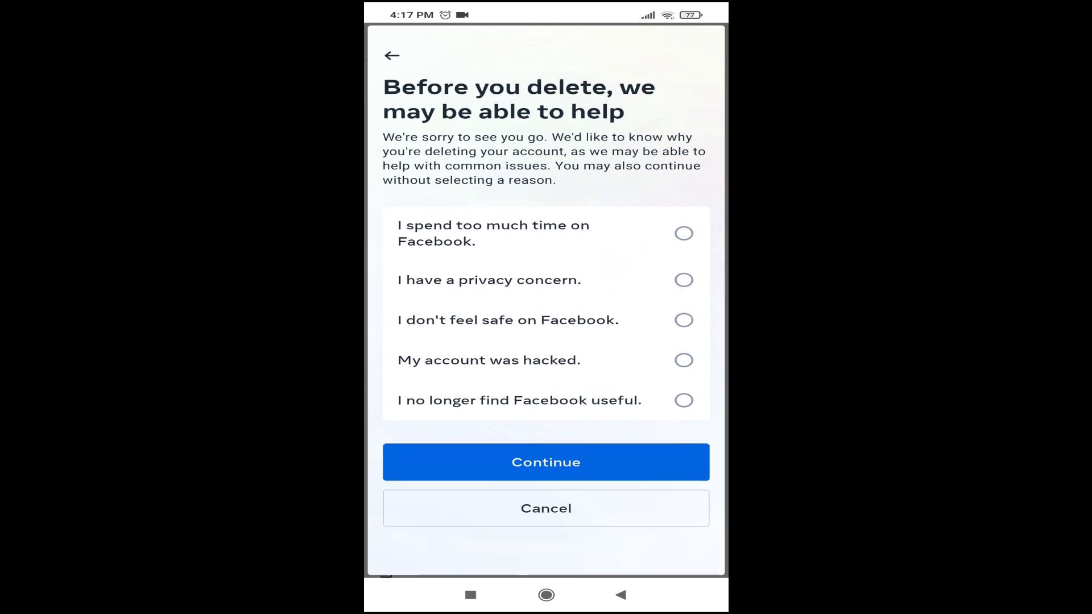
- Pick 'I spend too much time on Facebook' and continue past the advice and warning pages
{"action": "left_click", "coordinate": [682, 233]}
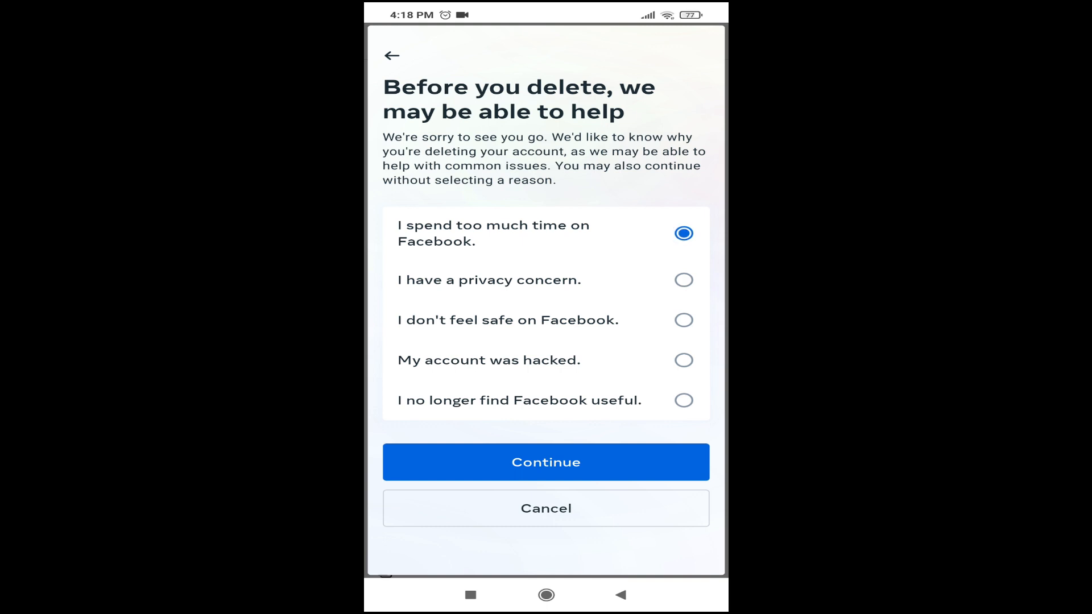
{"action": "left_click", "coordinate": [546, 462]}
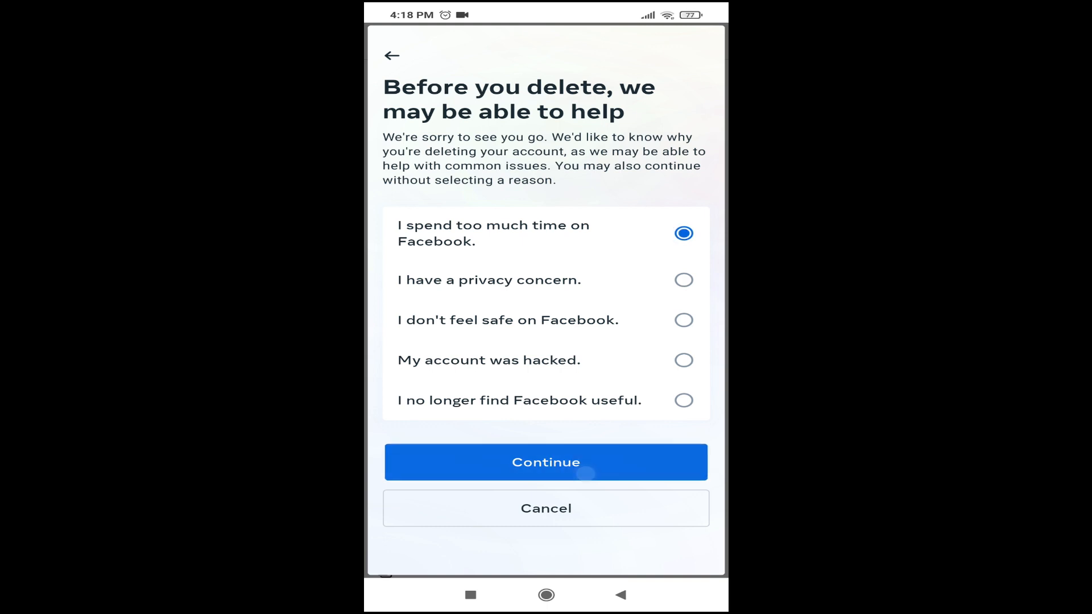
{"action": "left_click", "coordinate": [546, 462]}
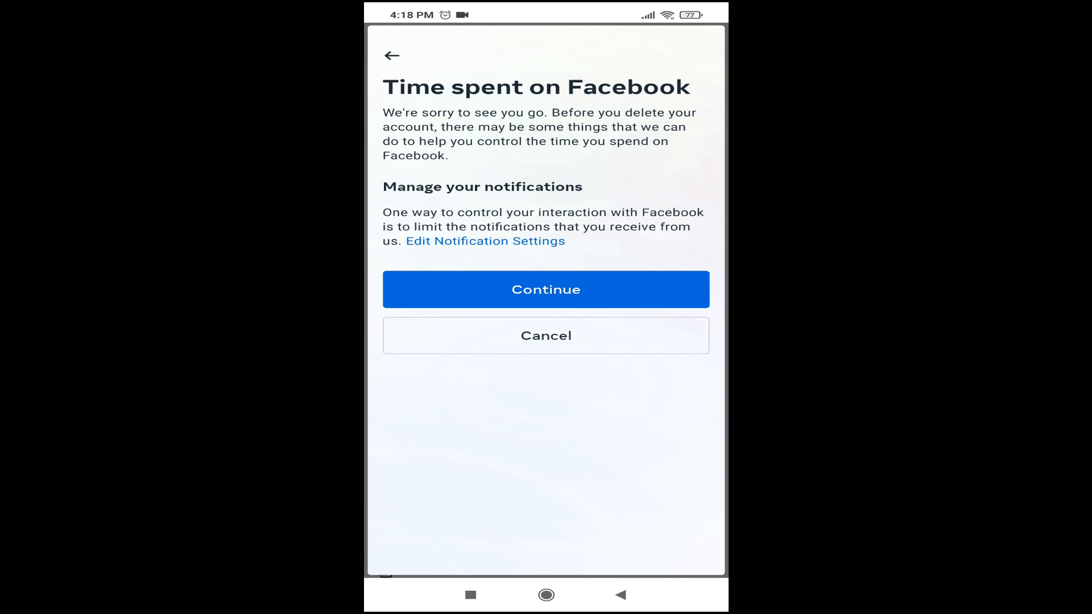
{"action": "left_click", "coordinate": [545, 288]}
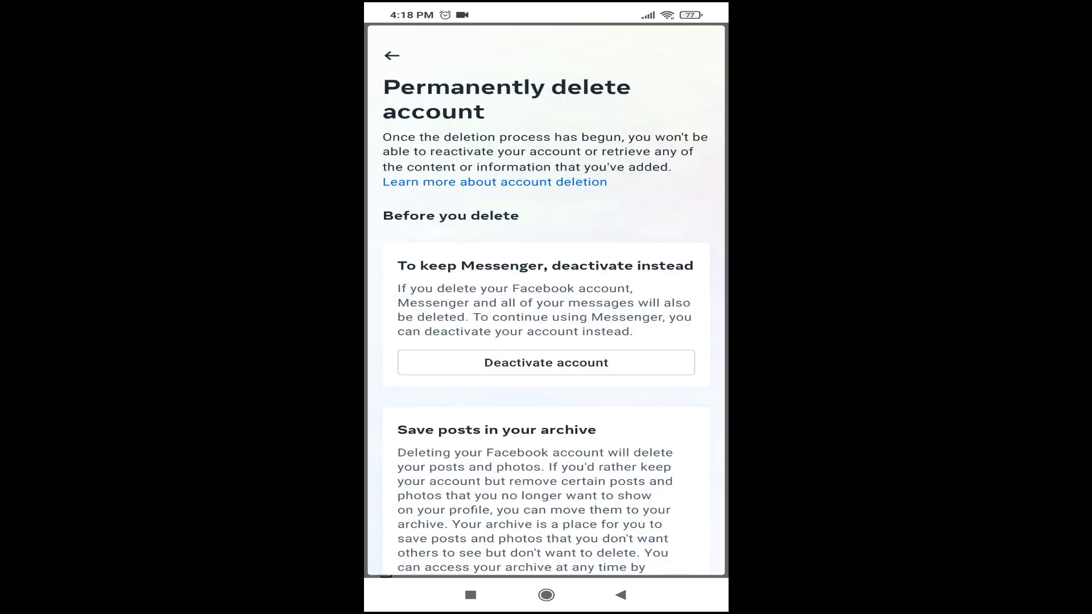
{"action": "scroll", "scroll_direction": "down", "scroll_amount": 3}
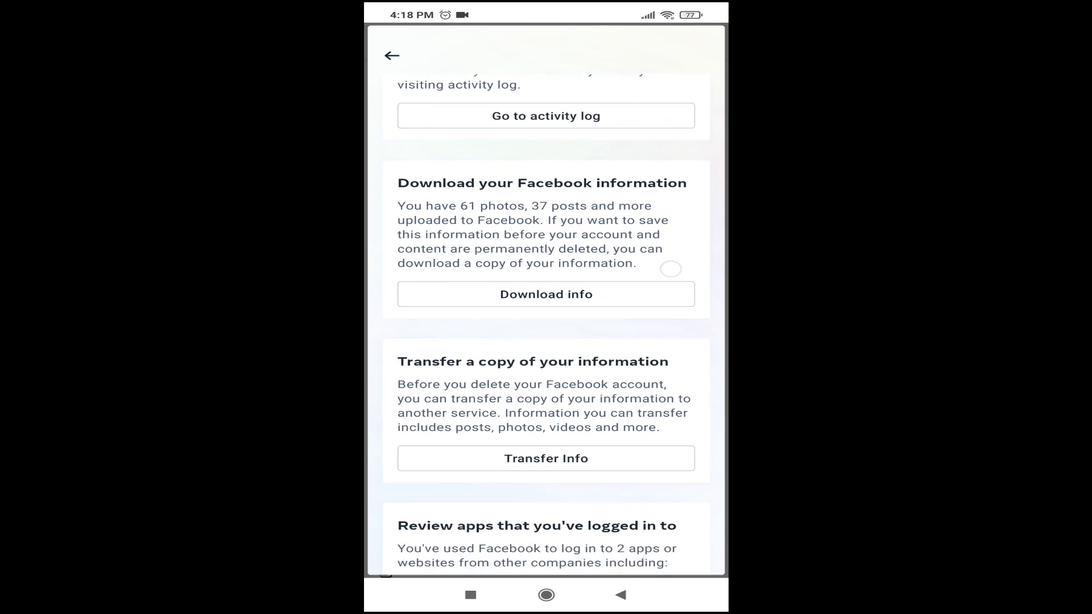
{"action": "scroll", "scroll_direction": "down", "scroll_amount": 3}
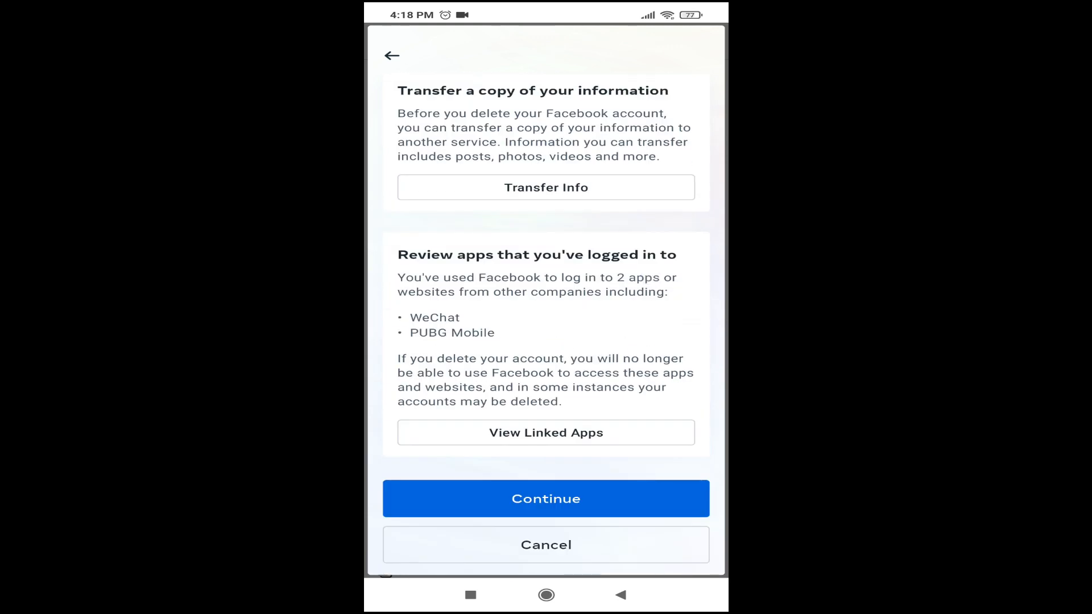
{"action": "left_click", "coordinate": [545, 498]}
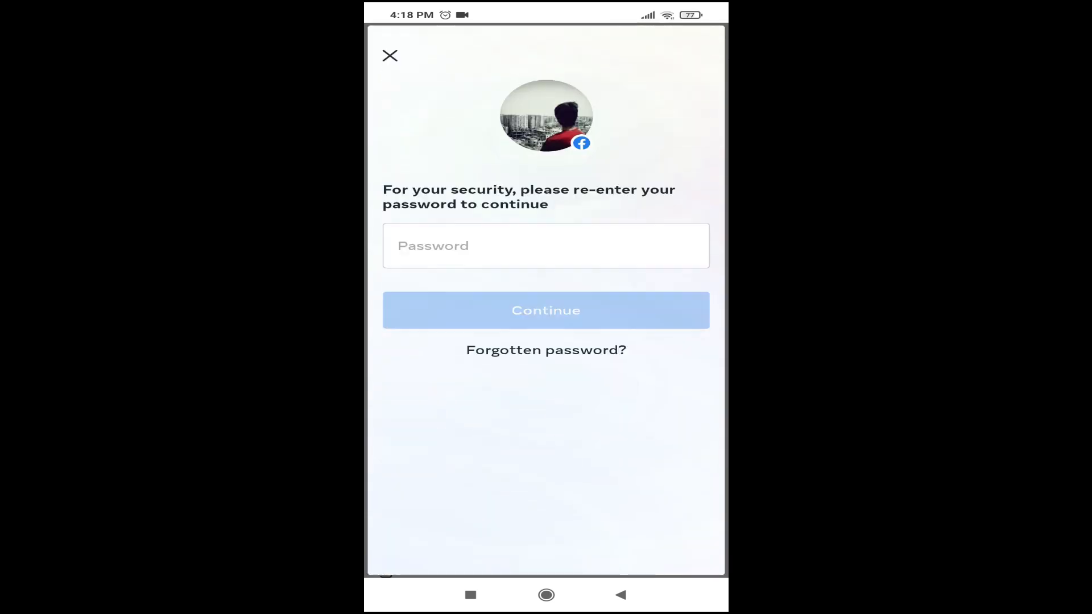
- Re-enter the account password and continue to the 30-day reactivation confirmation page
{"action": "left_click", "coordinate": [546, 245]}
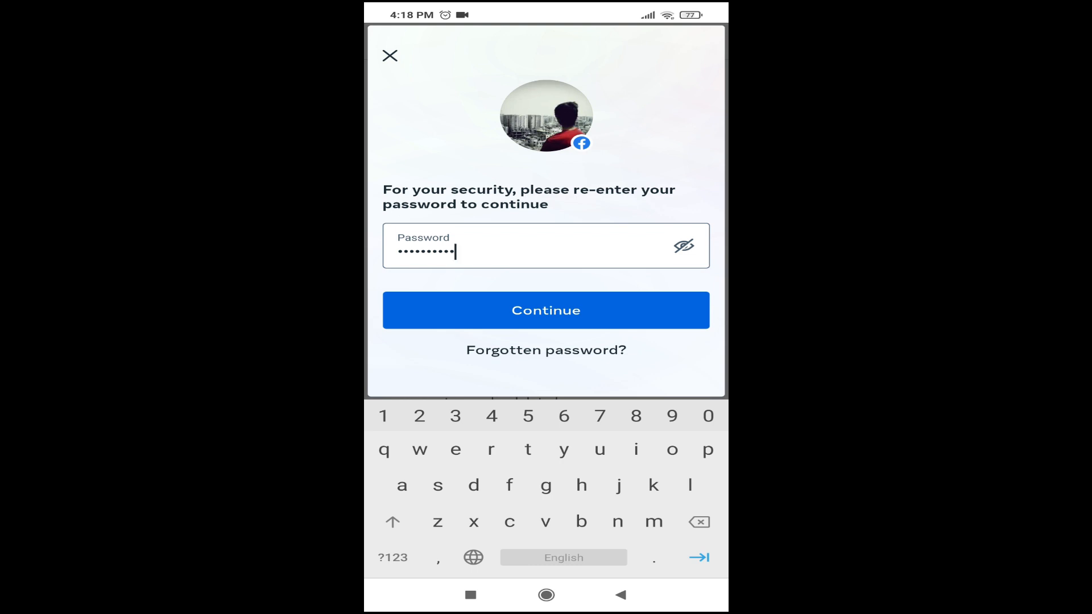
{"action": "left_click", "coordinate": [545, 310]}
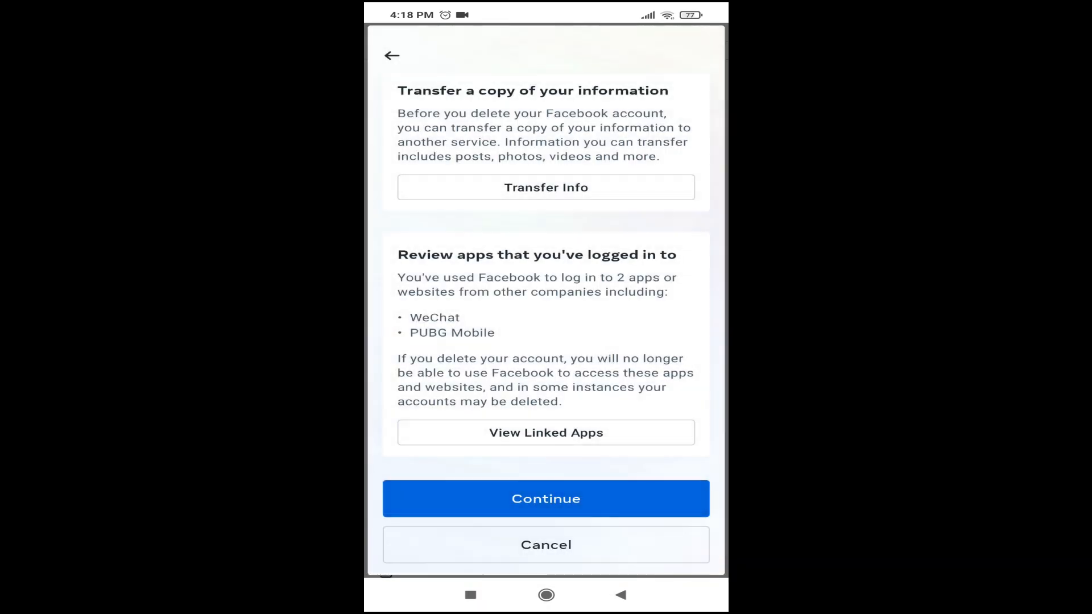
{"action": "left_click", "coordinate": [545, 498]}
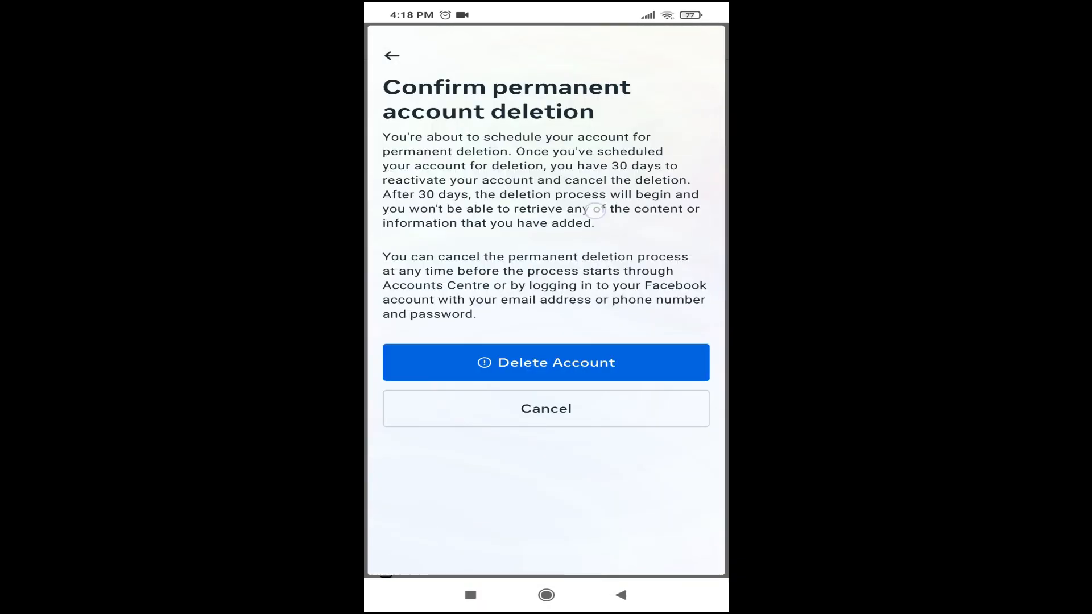